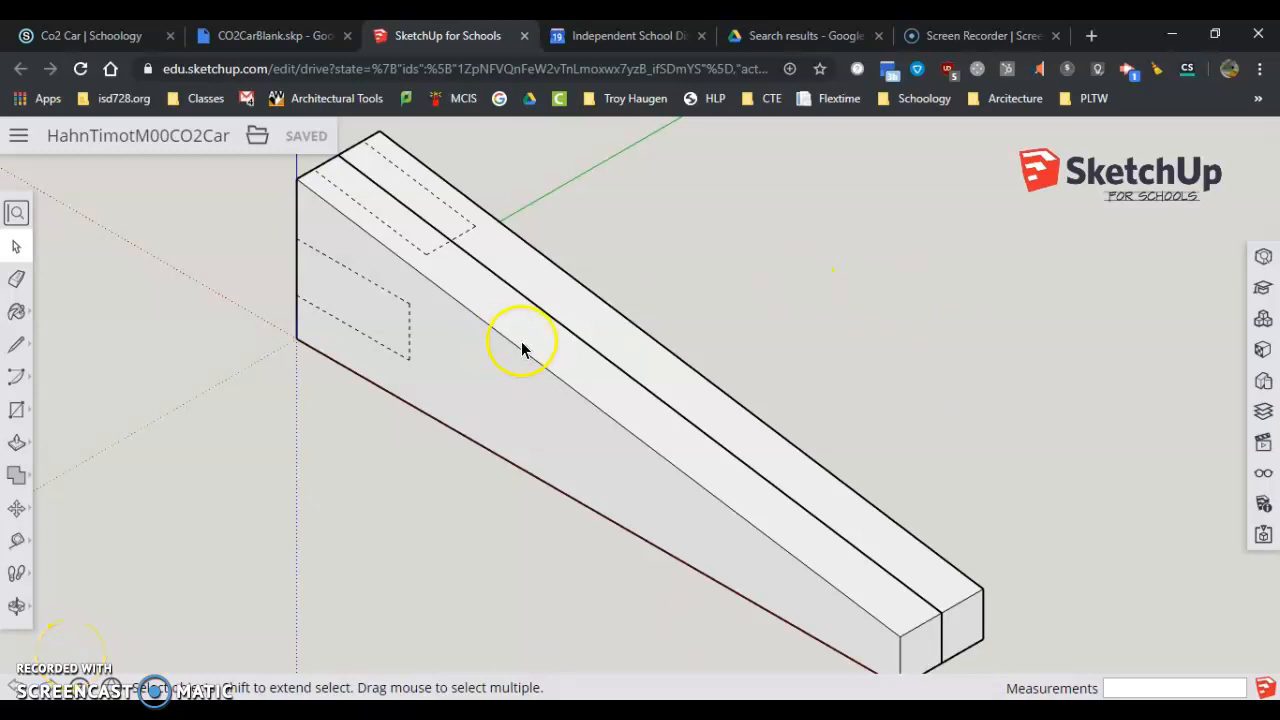
pyautogui.moveTo(385, 378)
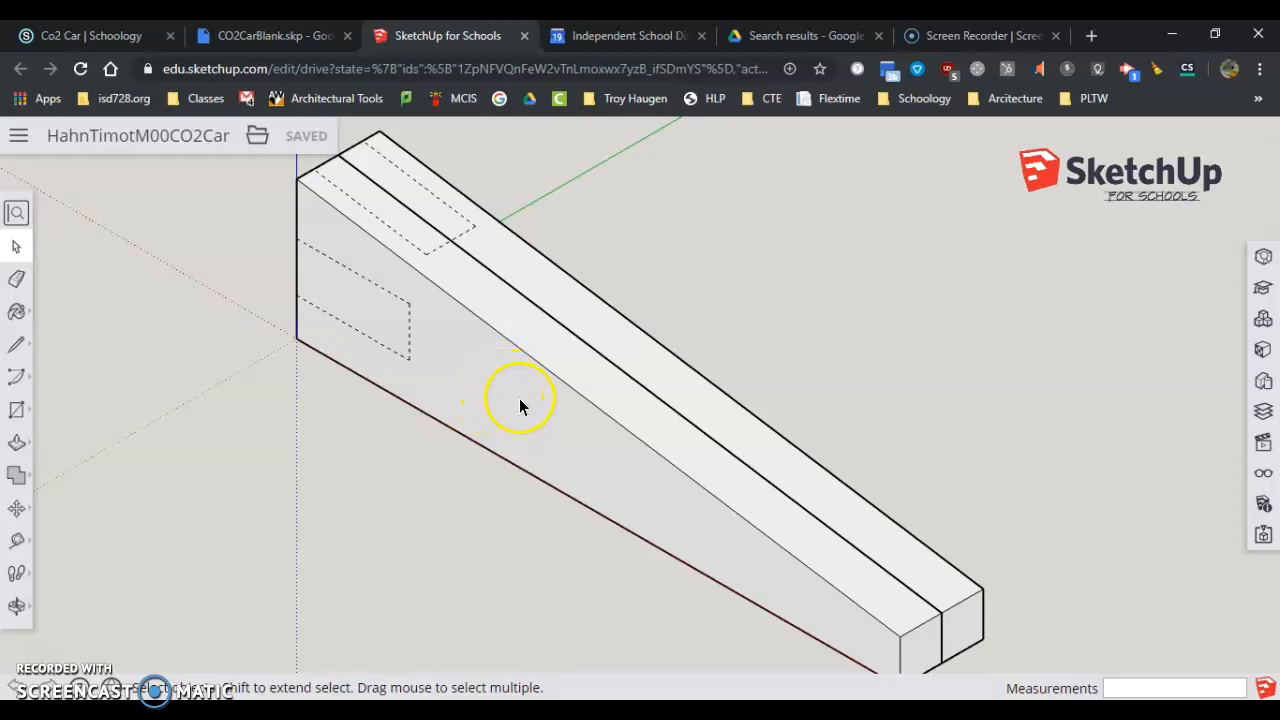
pyautogui.moveTo(390, 345)
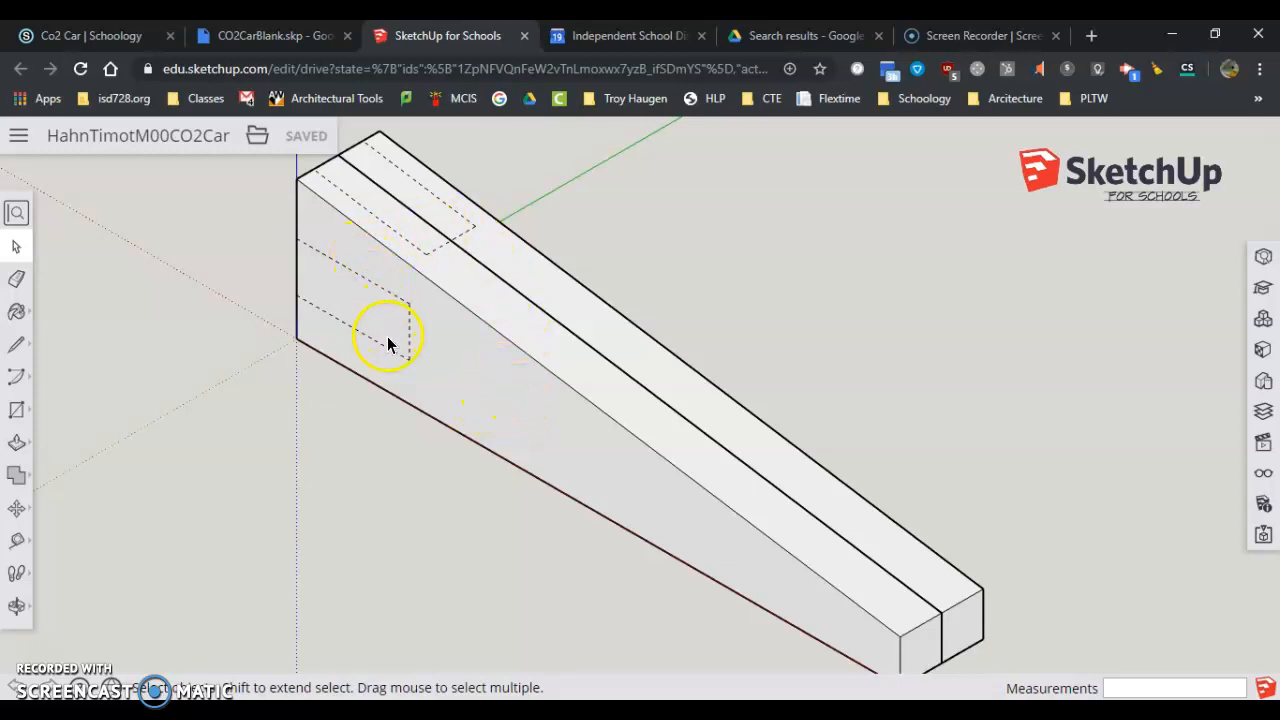
pyautogui.moveTo(900, 375)
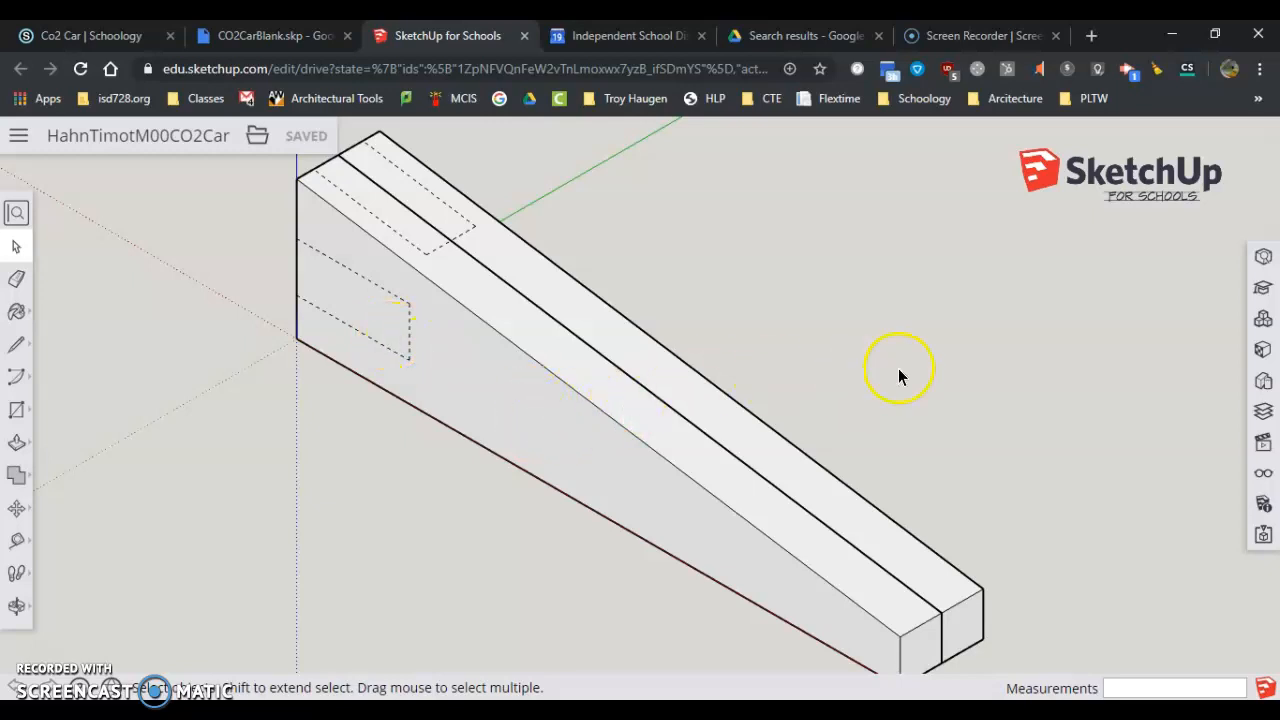
pyautogui.moveTo(628, 443)
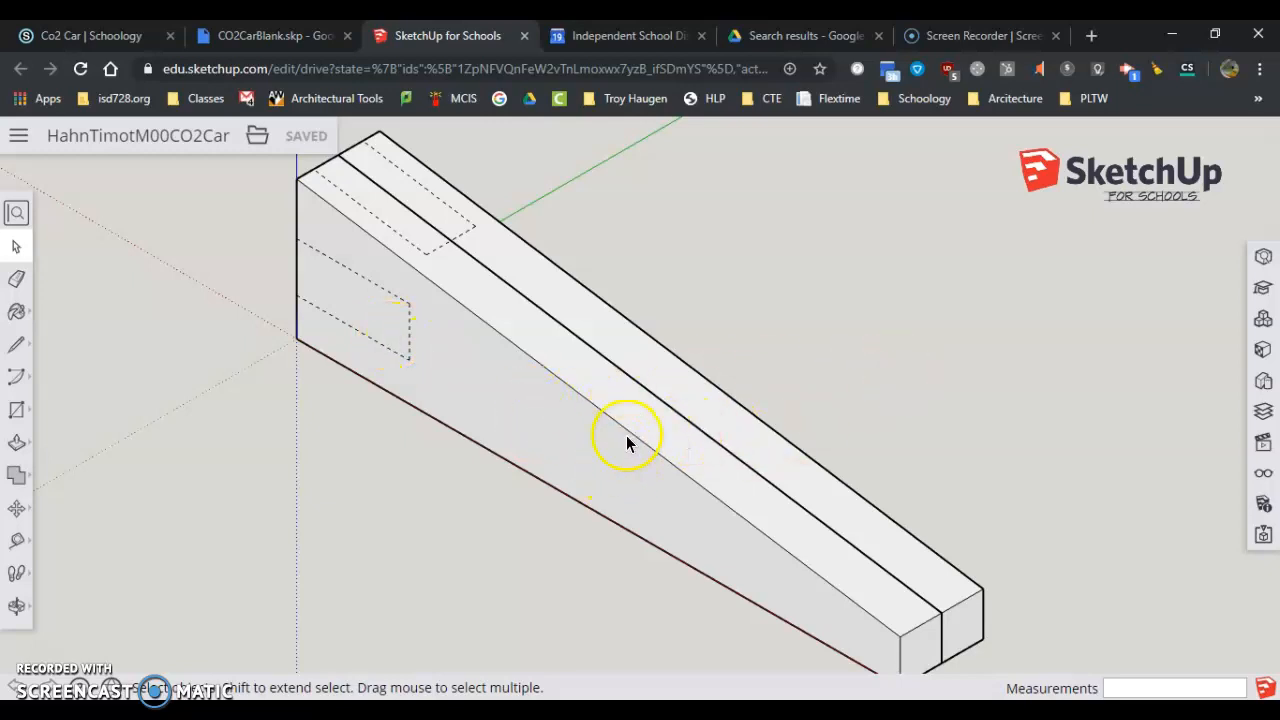
pyautogui.moveTo(17, 213)
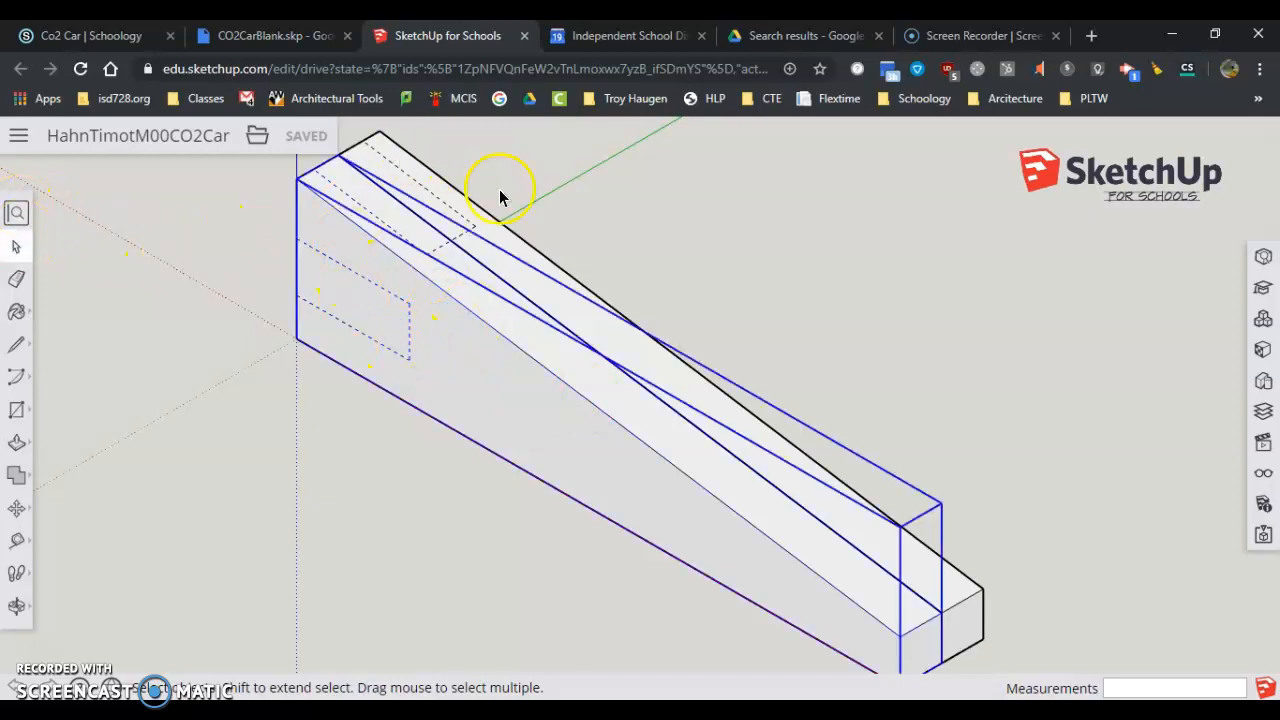
pyautogui.moveTo(568, 475)
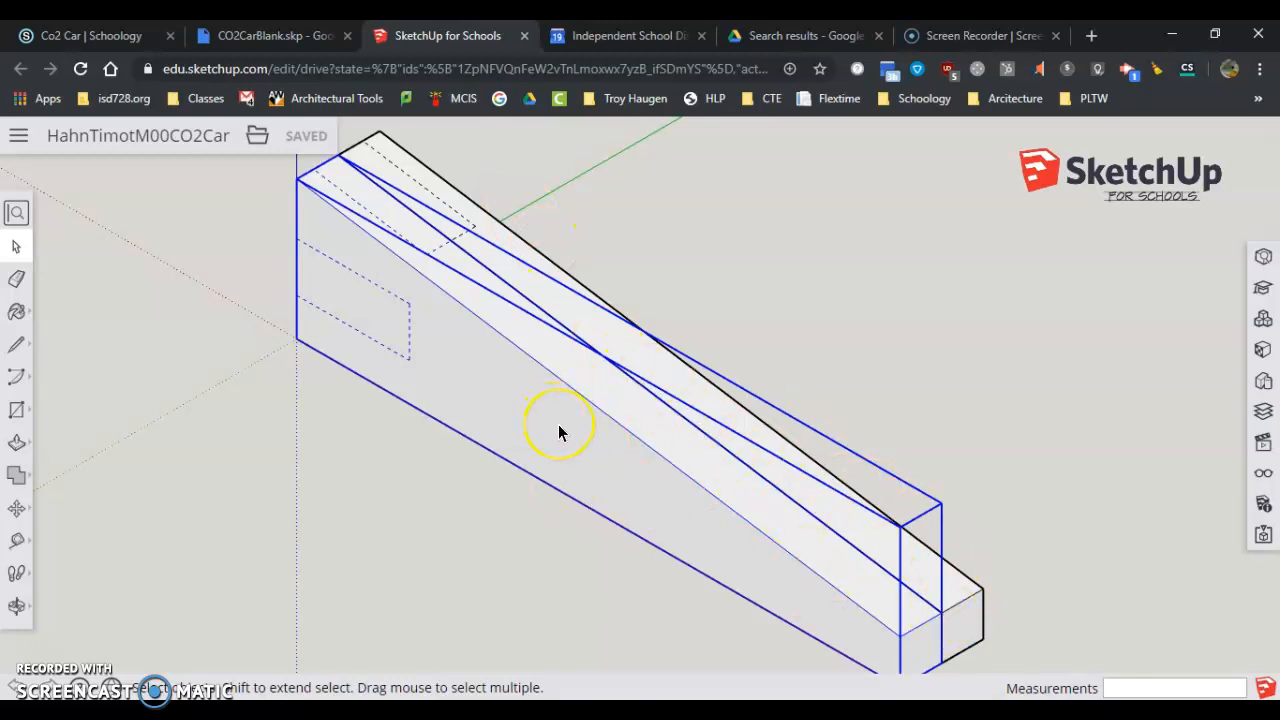
pyautogui.moveTo(470, 383)
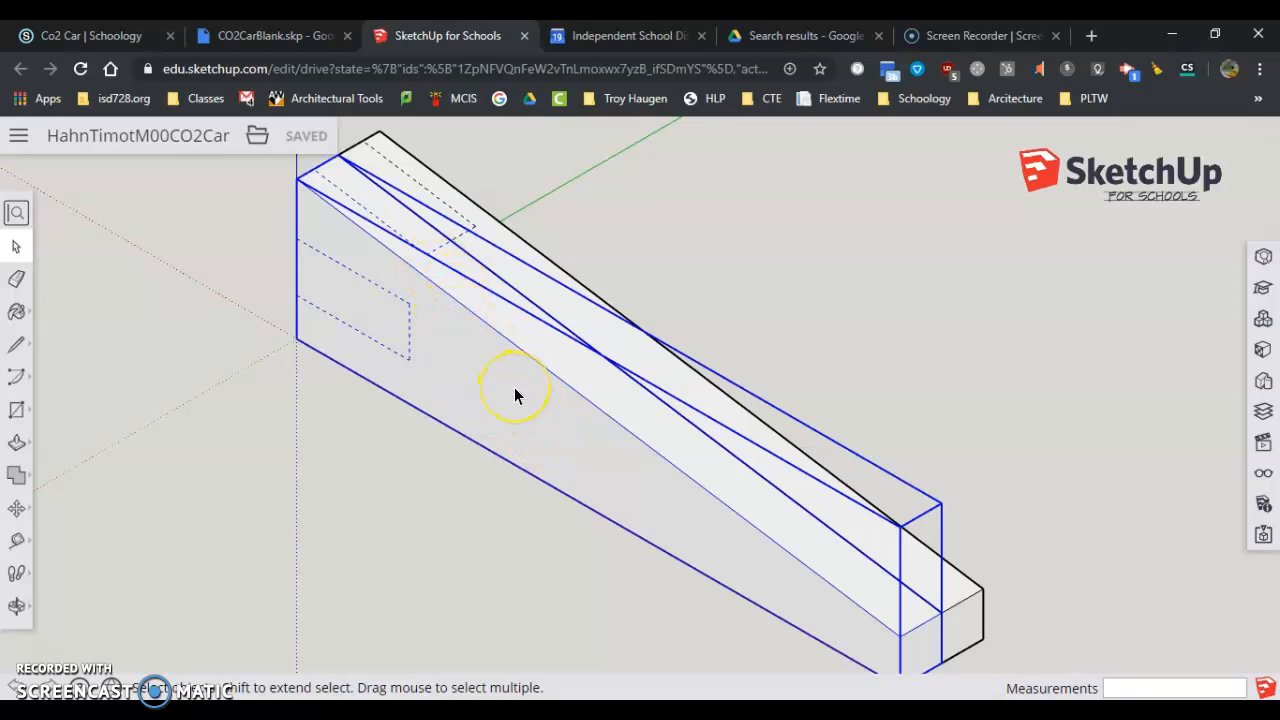
# Open the car body component for editing from its right-click menu
pyautogui.rightClick(515, 395)
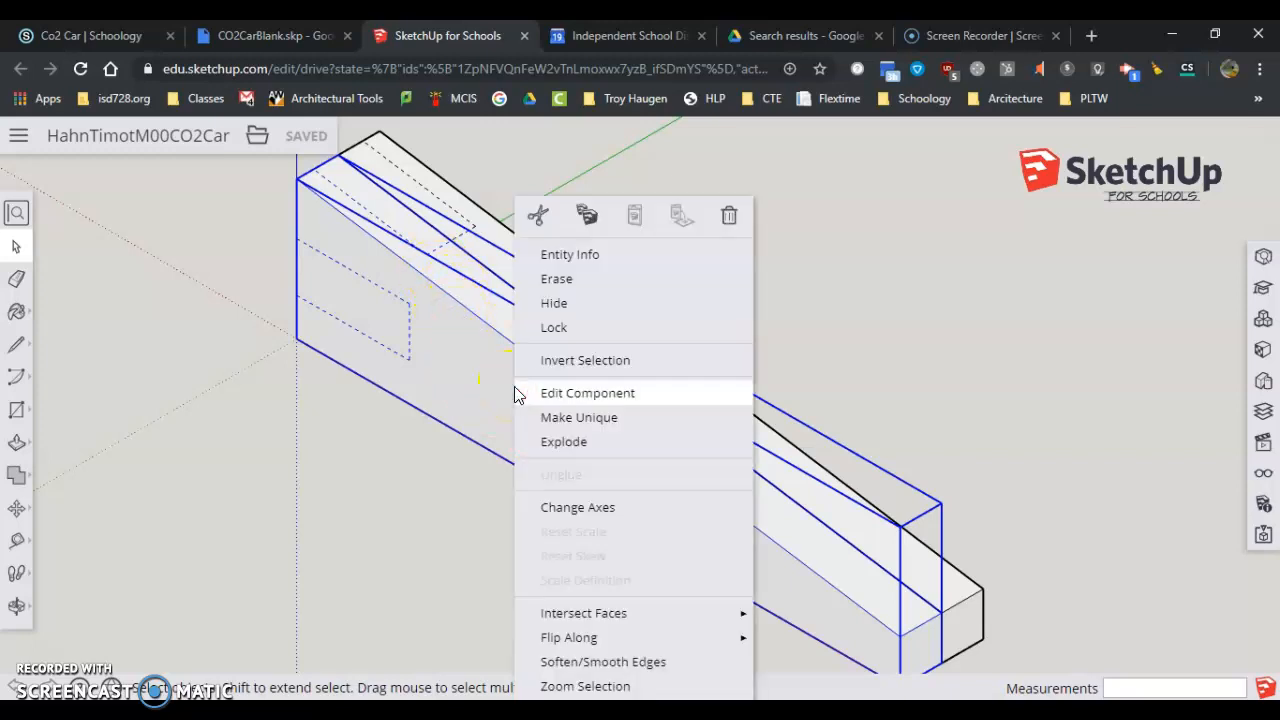
pyautogui.moveTo(563, 400)
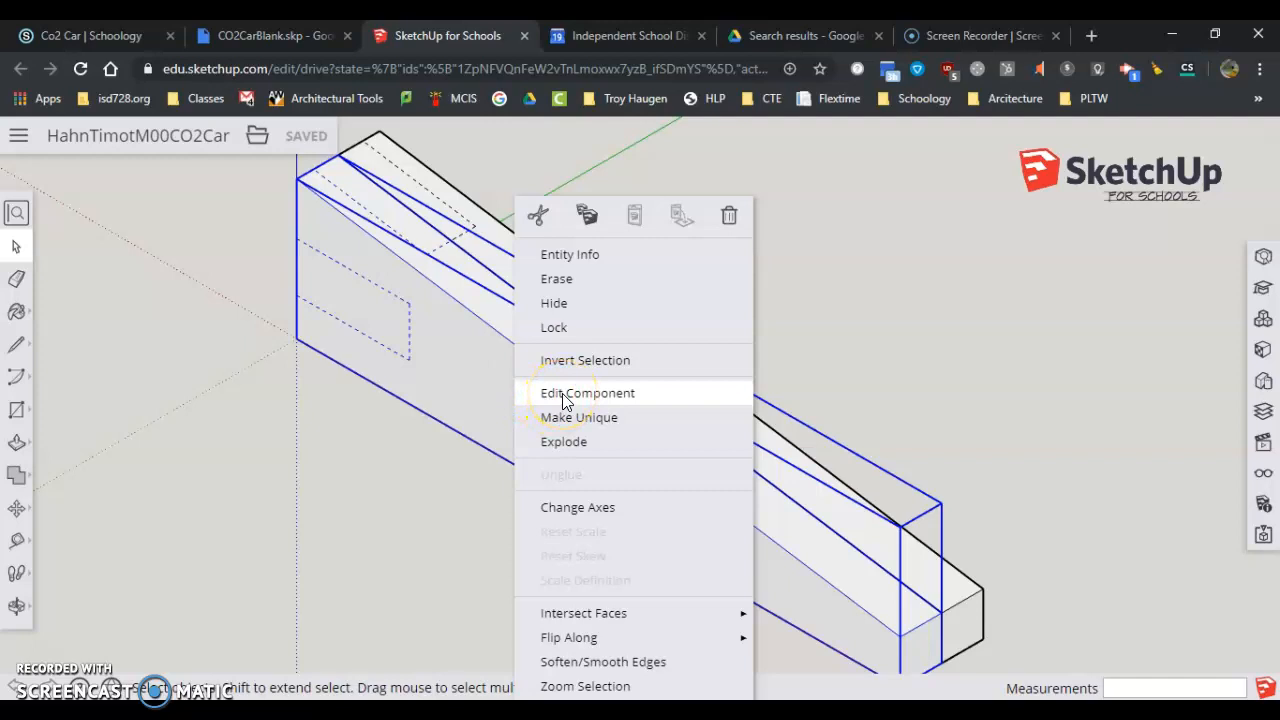
pyautogui.click(587, 392)
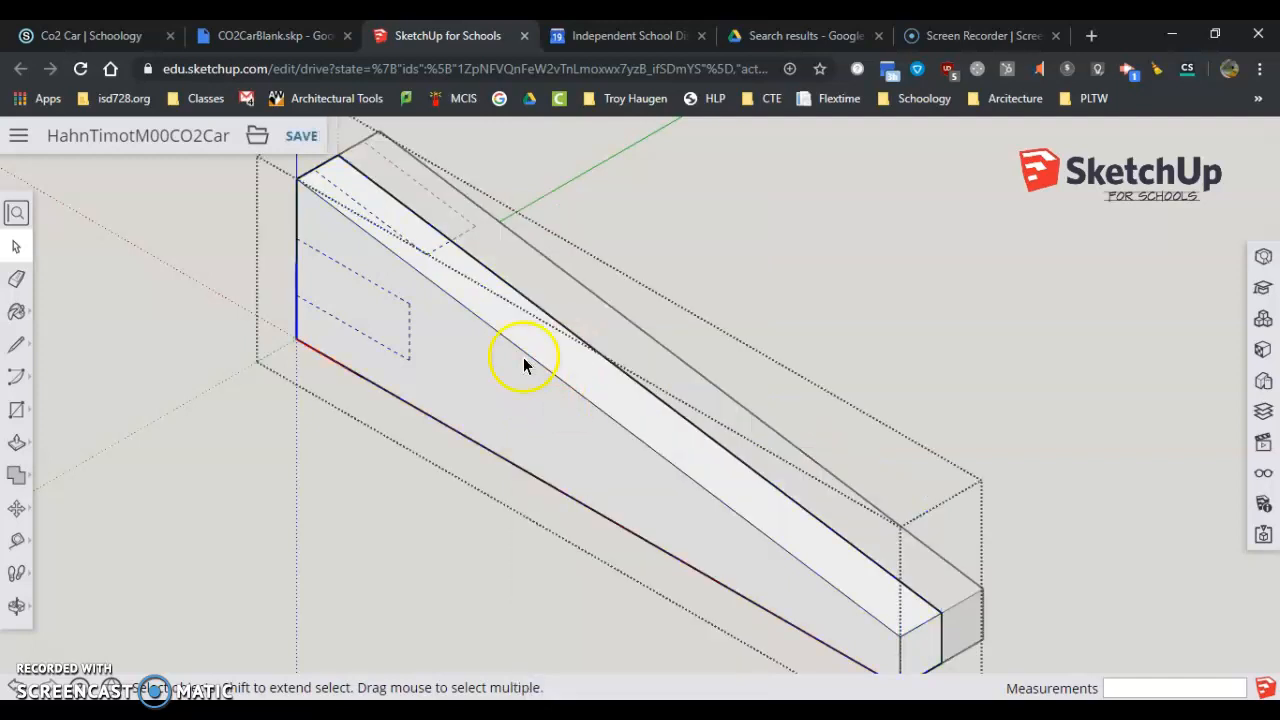
pyautogui.moveTo(518, 478)
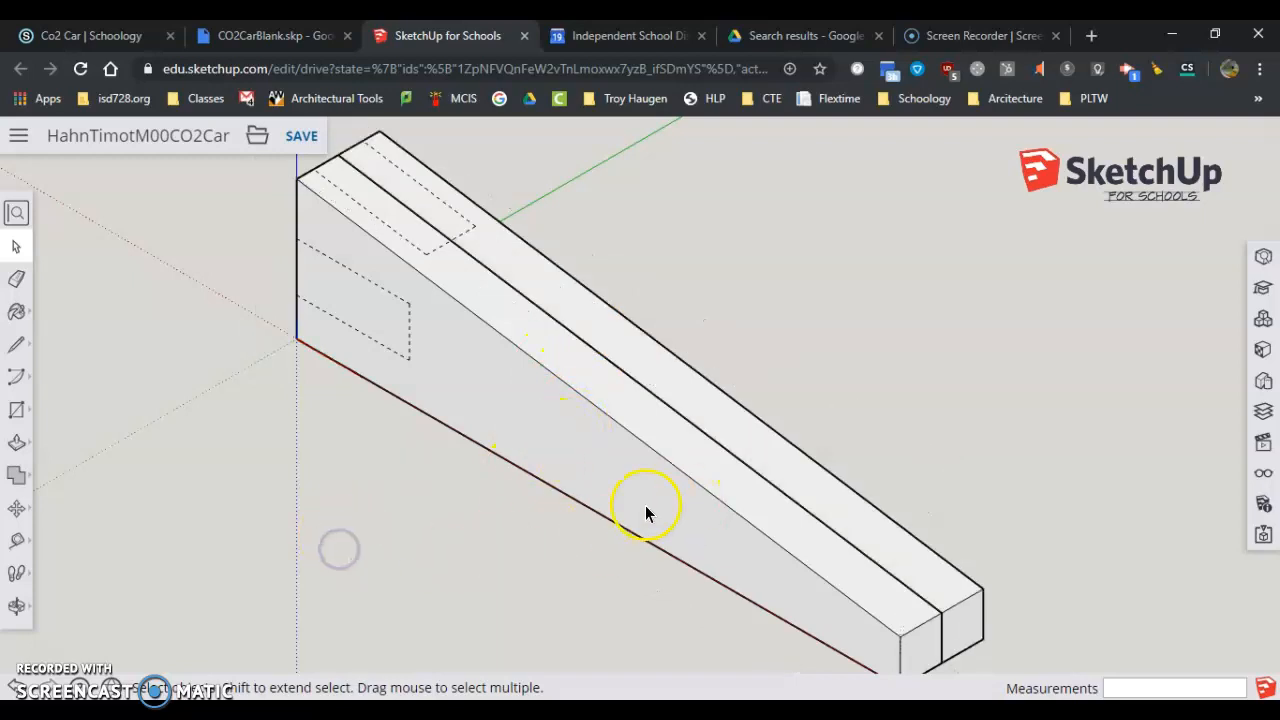
pyautogui.moveTo(573, 363)
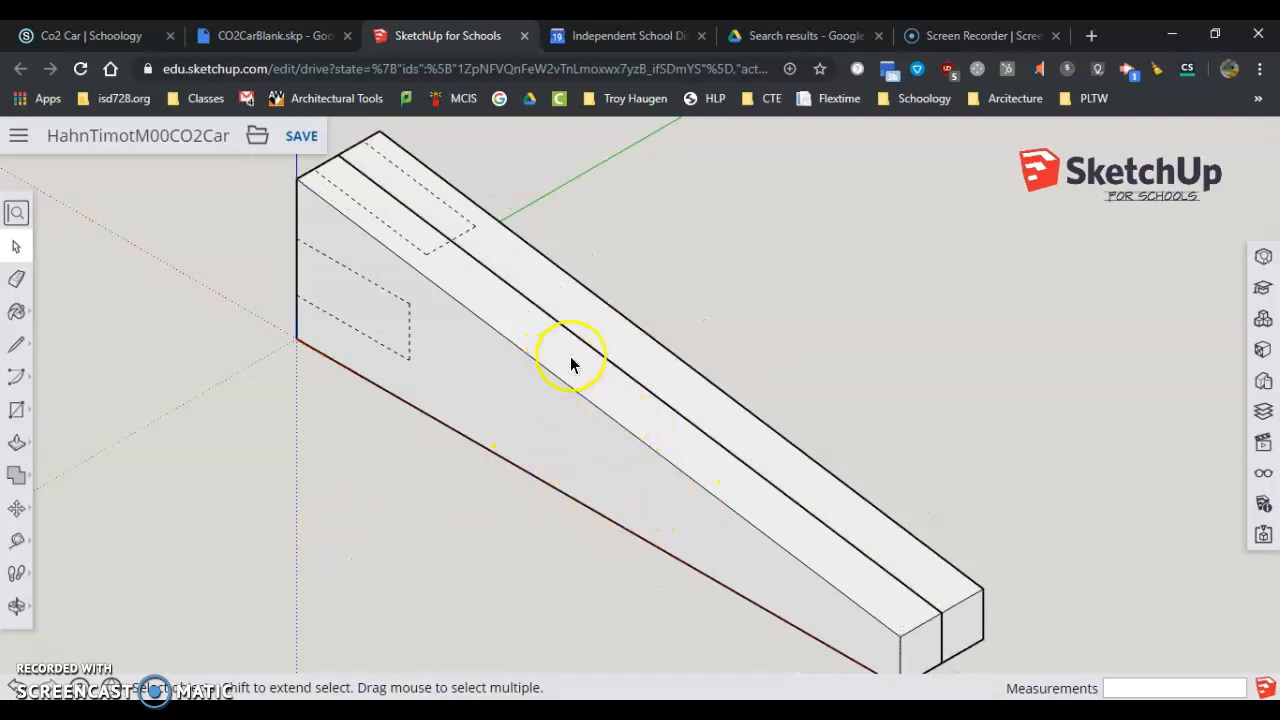
pyautogui.moveTo(638, 360)
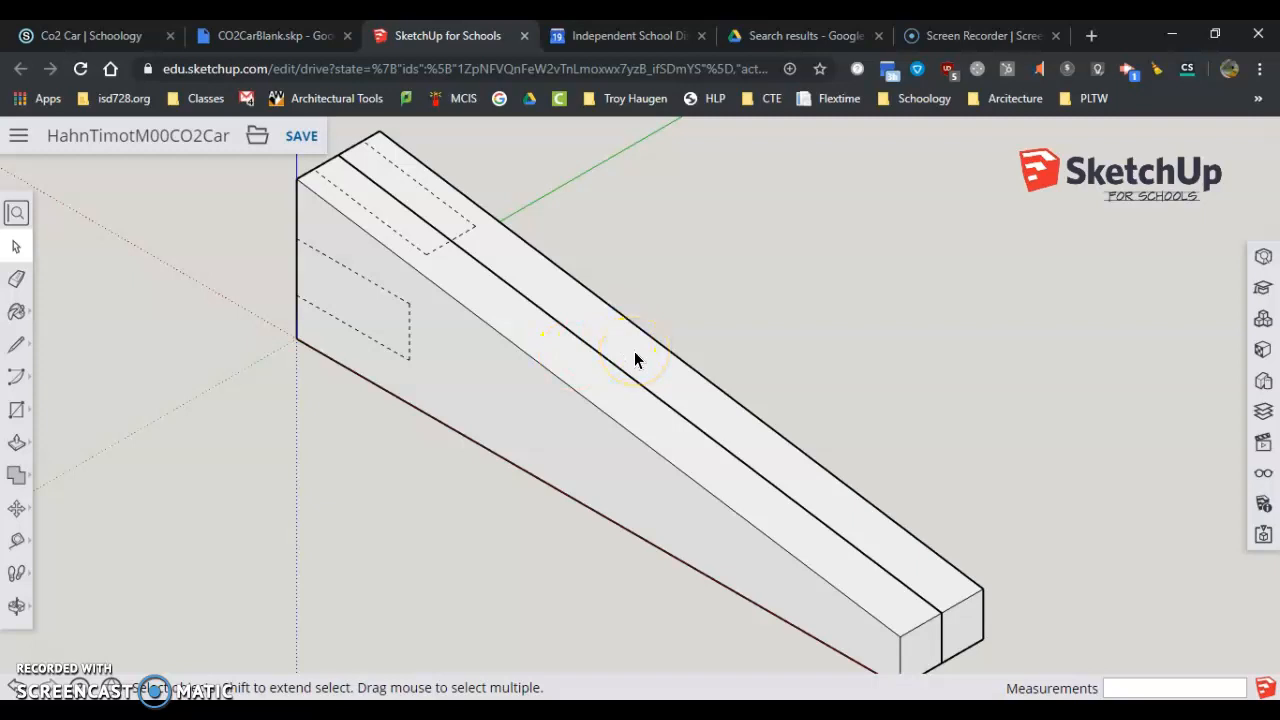
pyautogui.moveTo(603, 383)
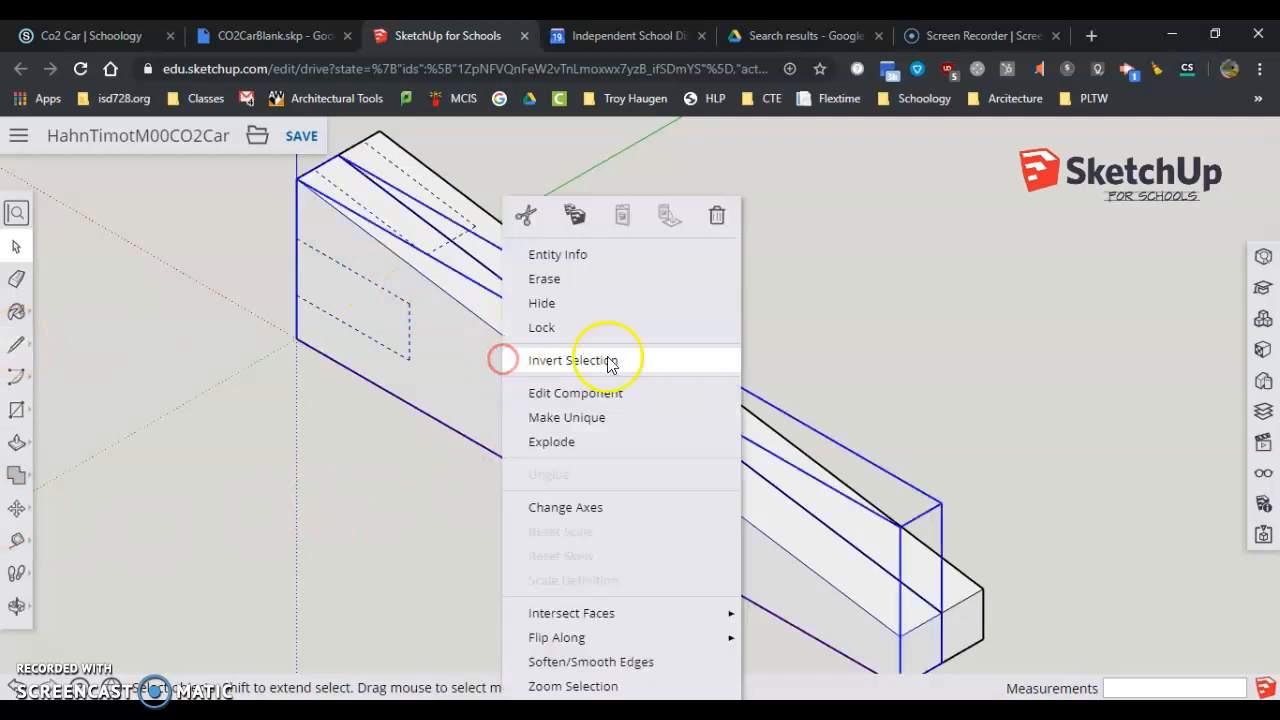
pyautogui.click(572, 360)
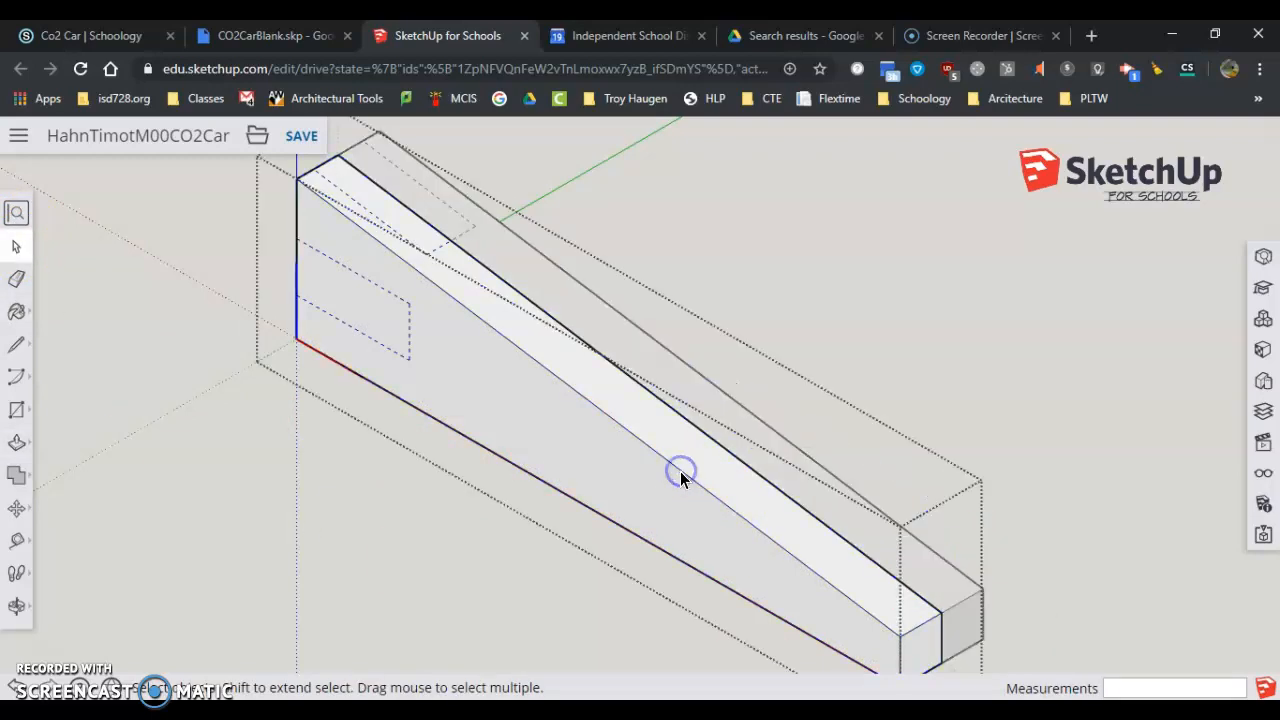
# Bring up the car body's options, then switch to the Front View X-Ray scene
pyautogui.rightClick(680, 471)
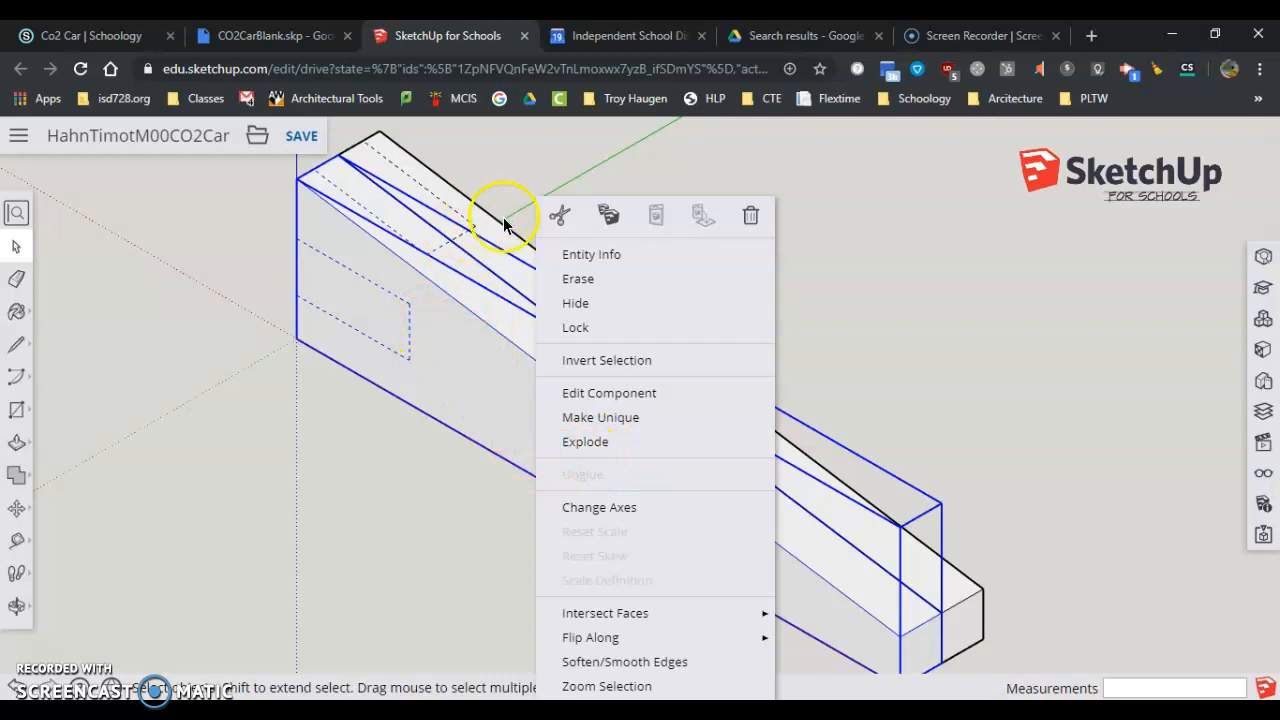
pyautogui.moveTo(590, 392)
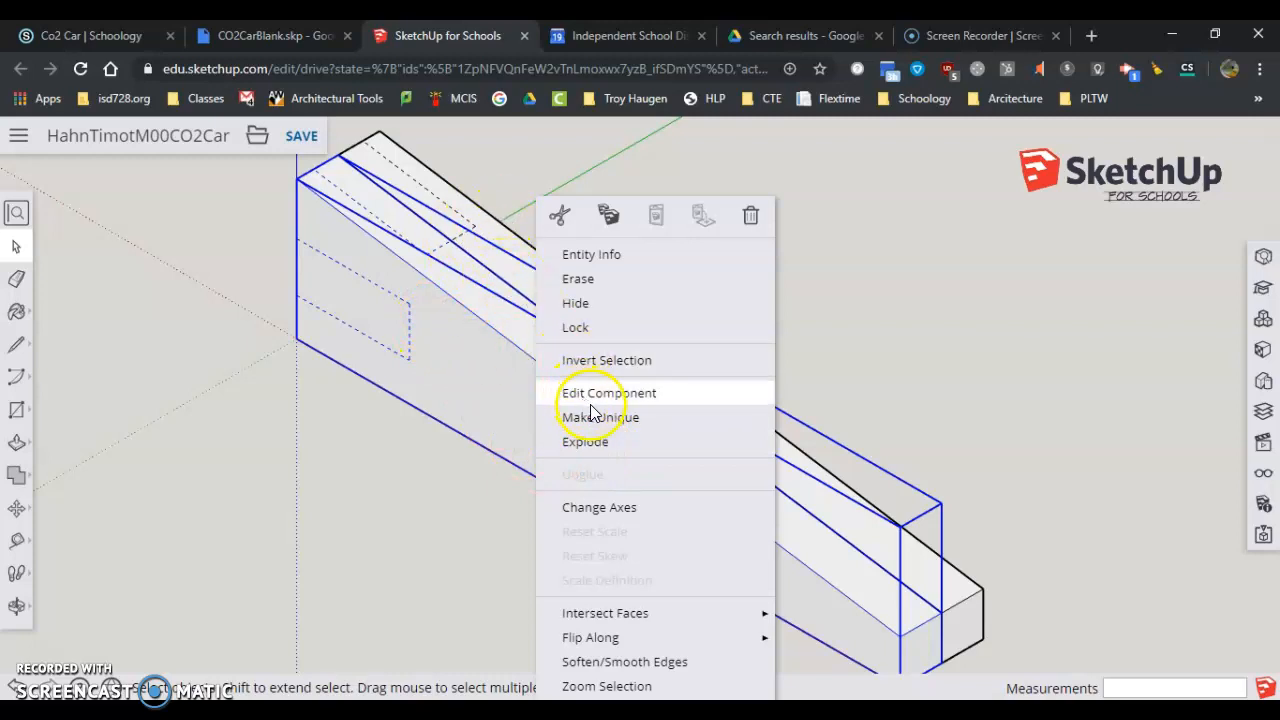
pyautogui.moveTo(493, 218)
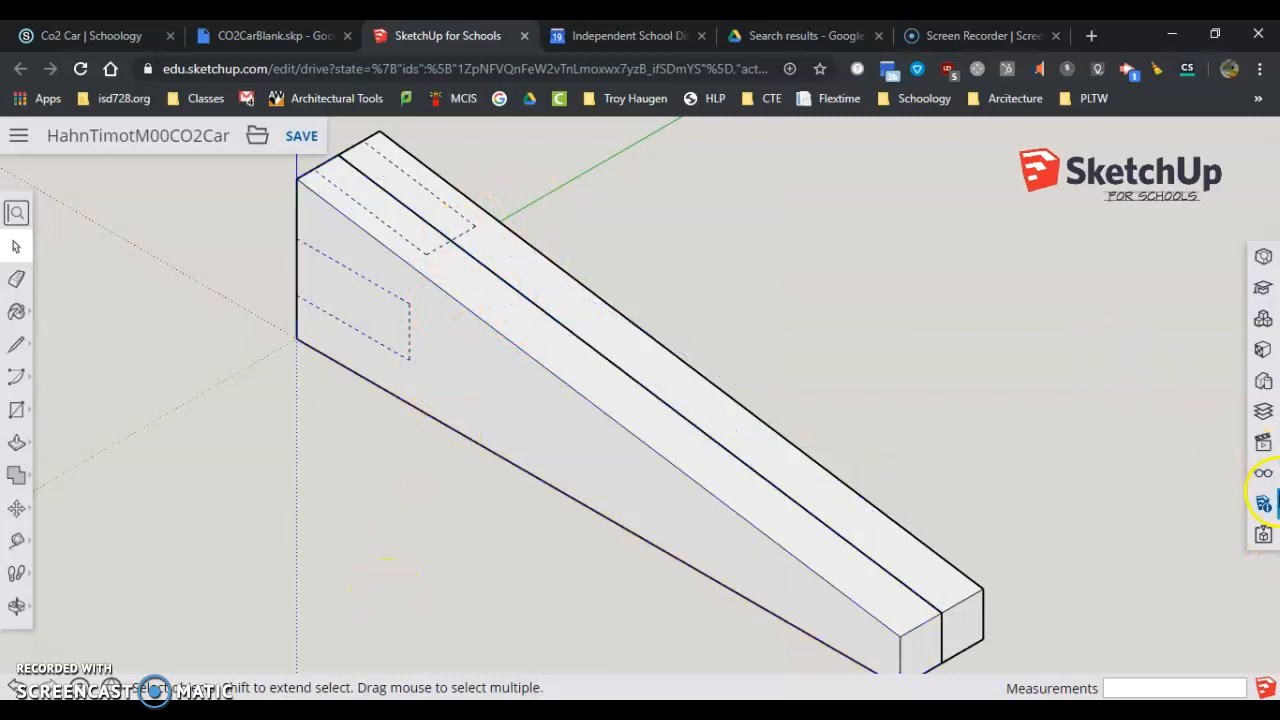
pyautogui.click(1263, 442)
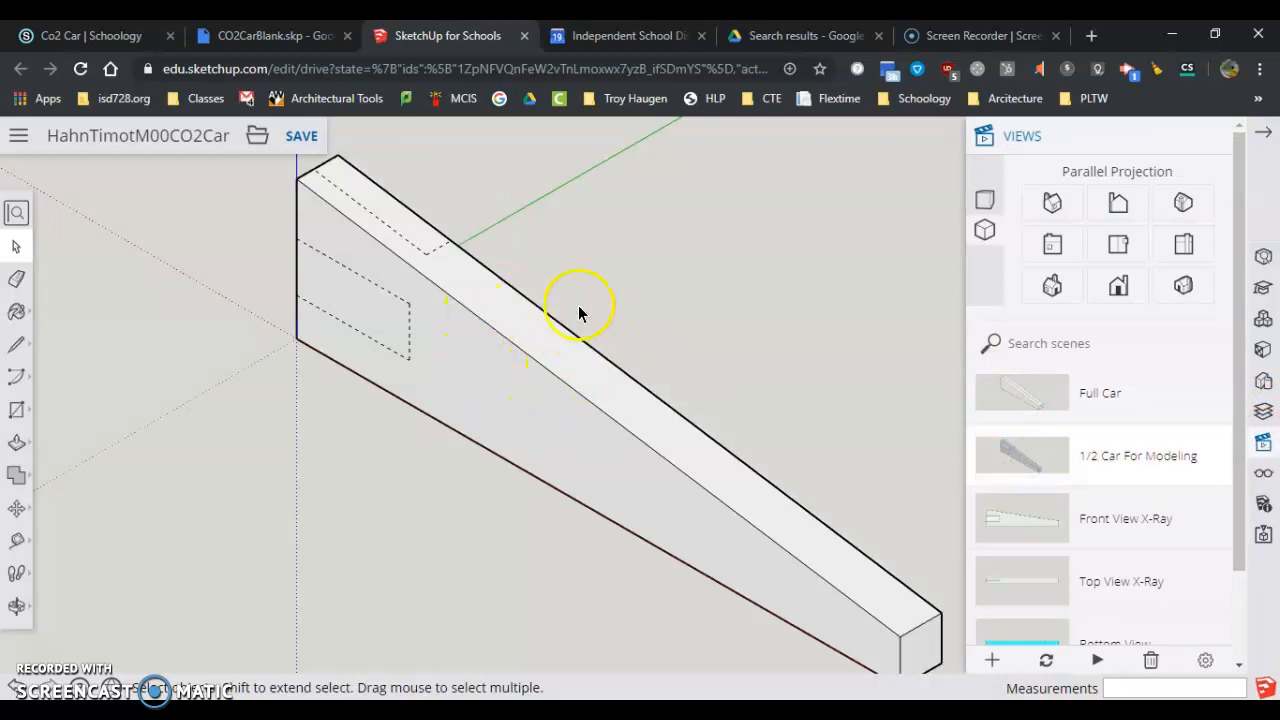
pyautogui.moveTo(1025, 521)
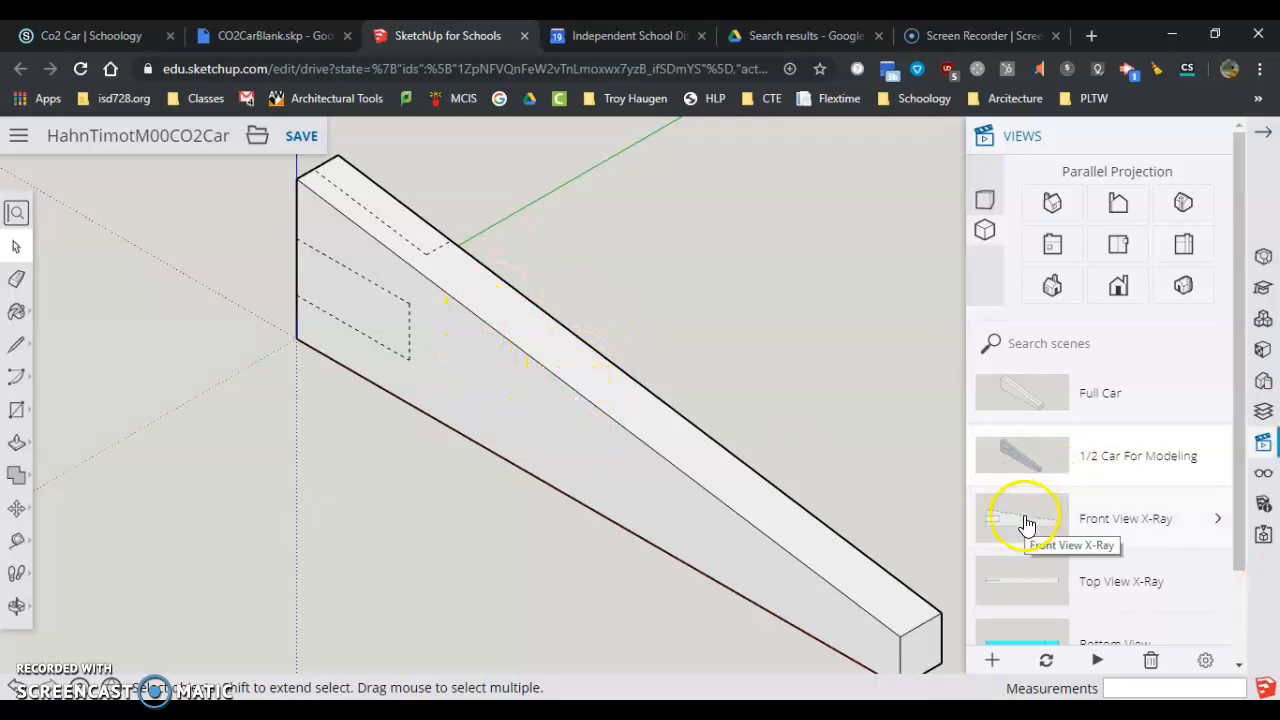
pyautogui.click(1125, 518)
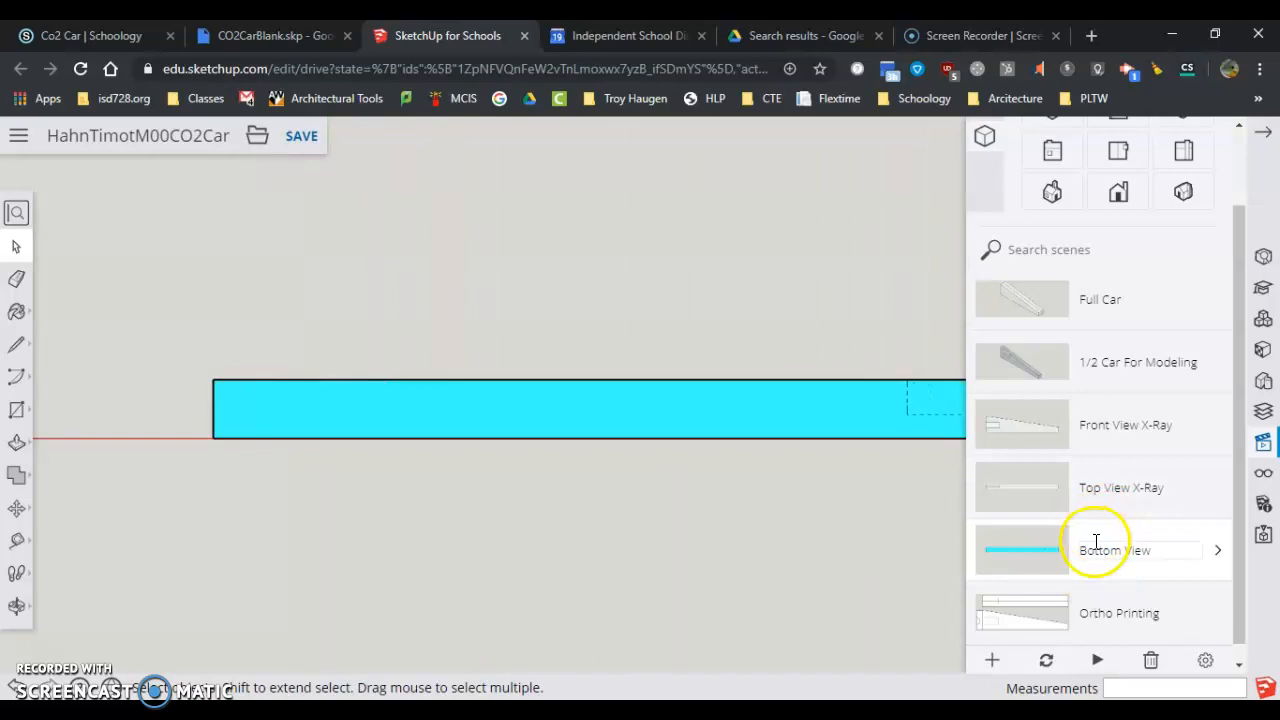
# Switch to the Ortho Printing scene to show the car's flat top and front outlines
pyautogui.click(1114, 549)
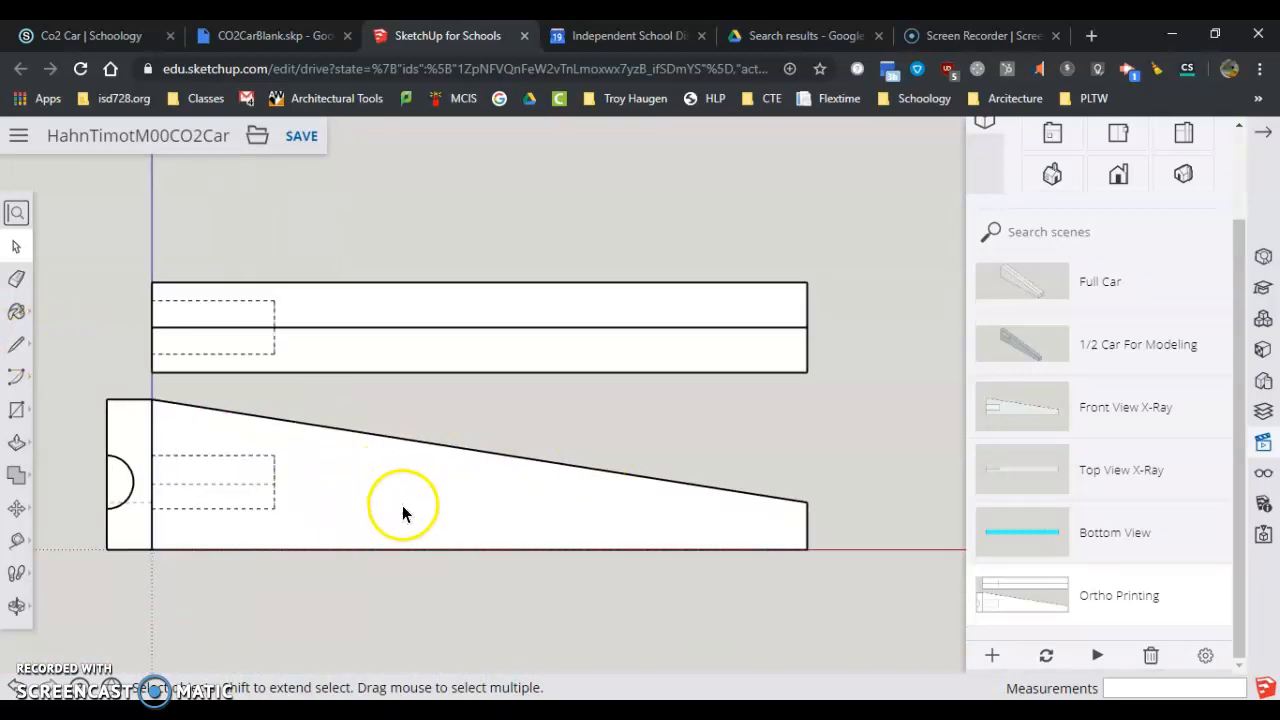
pyautogui.moveTo(548, 298)
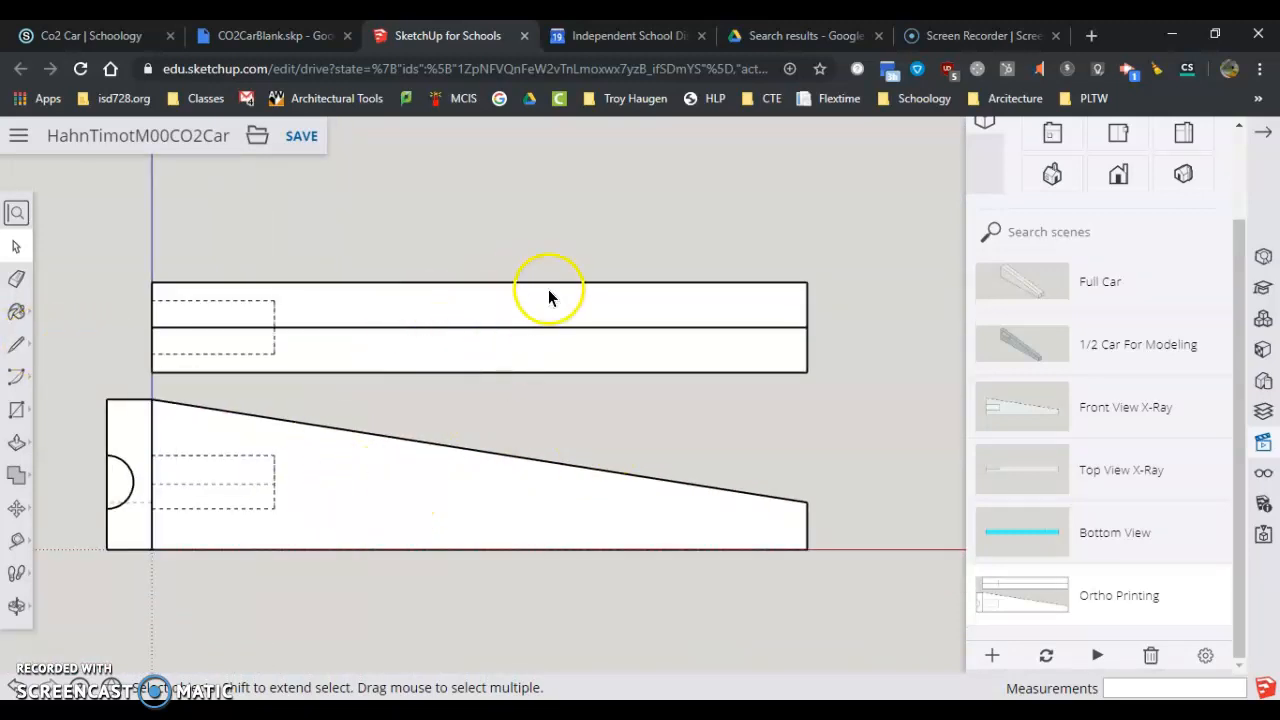